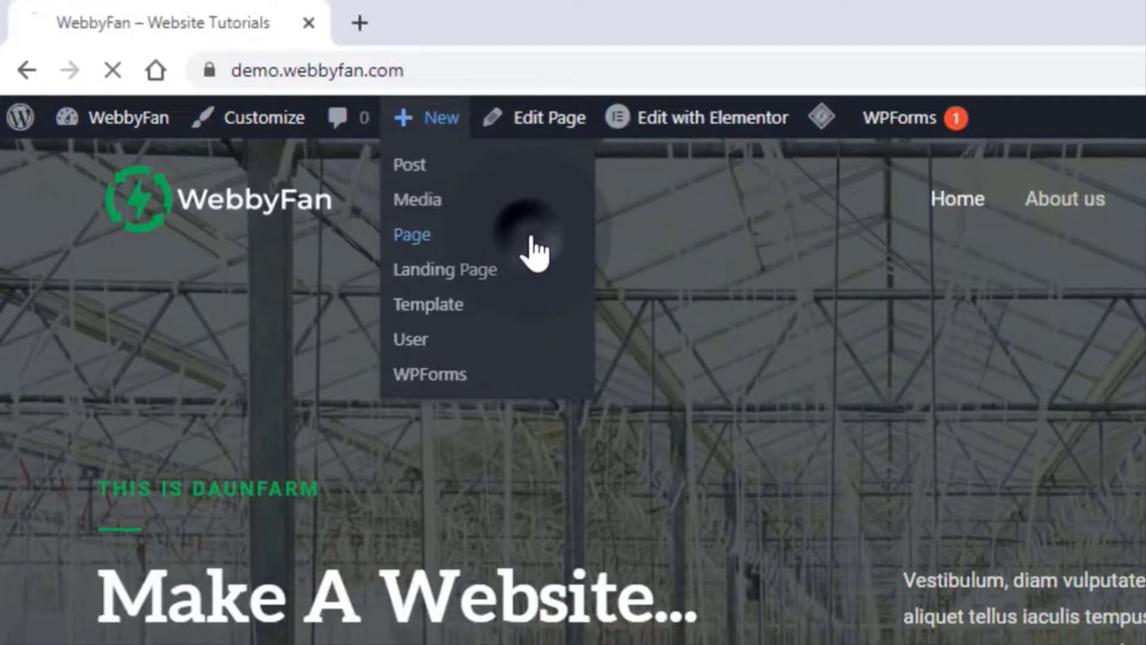
# - Create a new page draft titled 'Services'
pyautogui.click(411, 234)
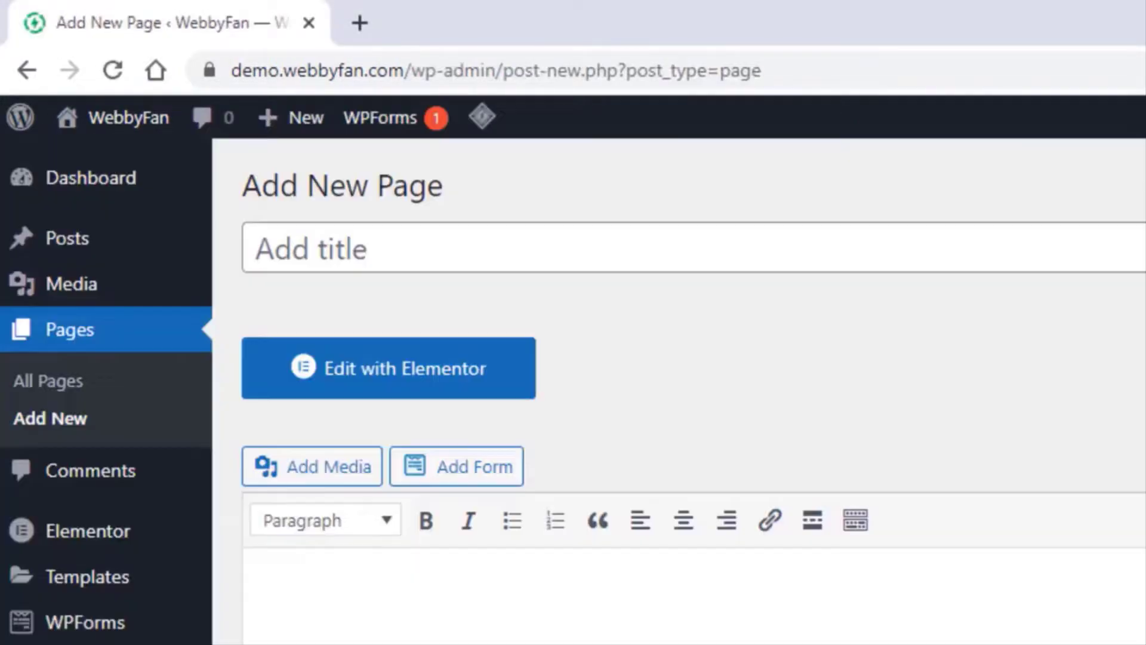
pyautogui.write('S')
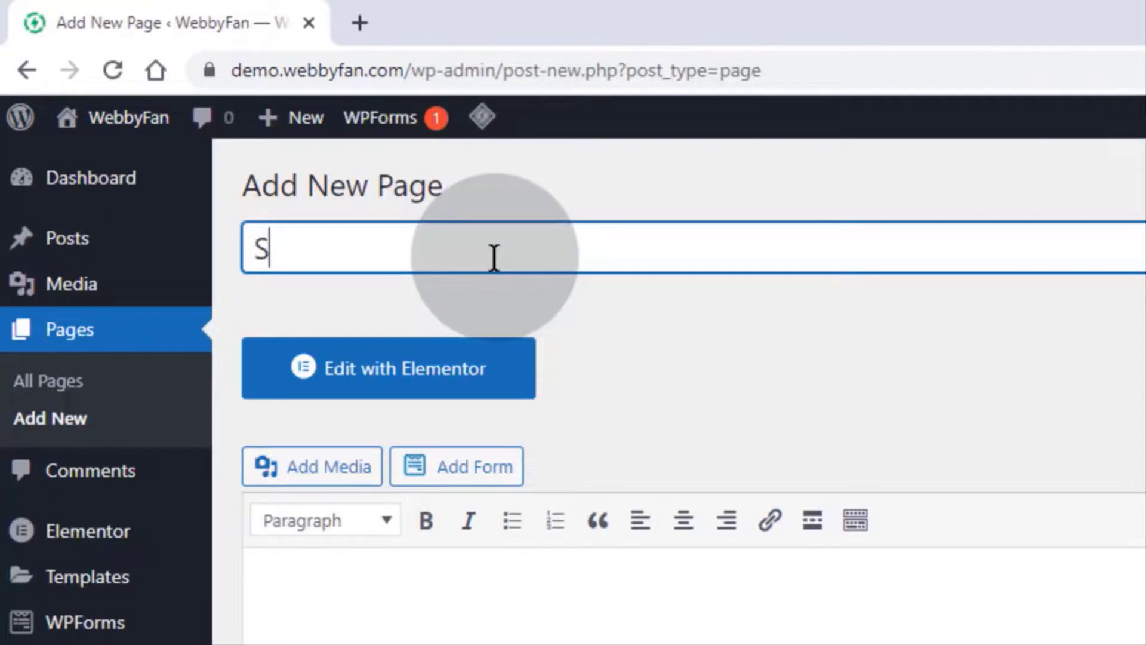
pyautogui.write('ervices')
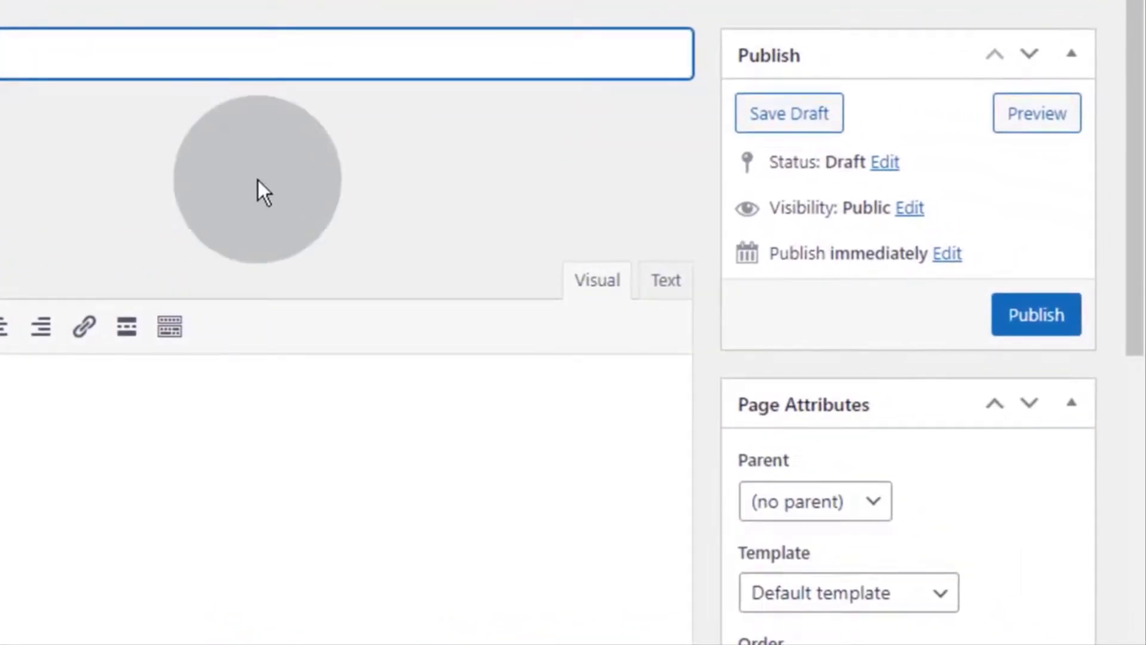
# - In Astra Settings, choose No Sidebar and Full Width / Stretched, and disable title and featured image
pyautogui.scroll(-3)
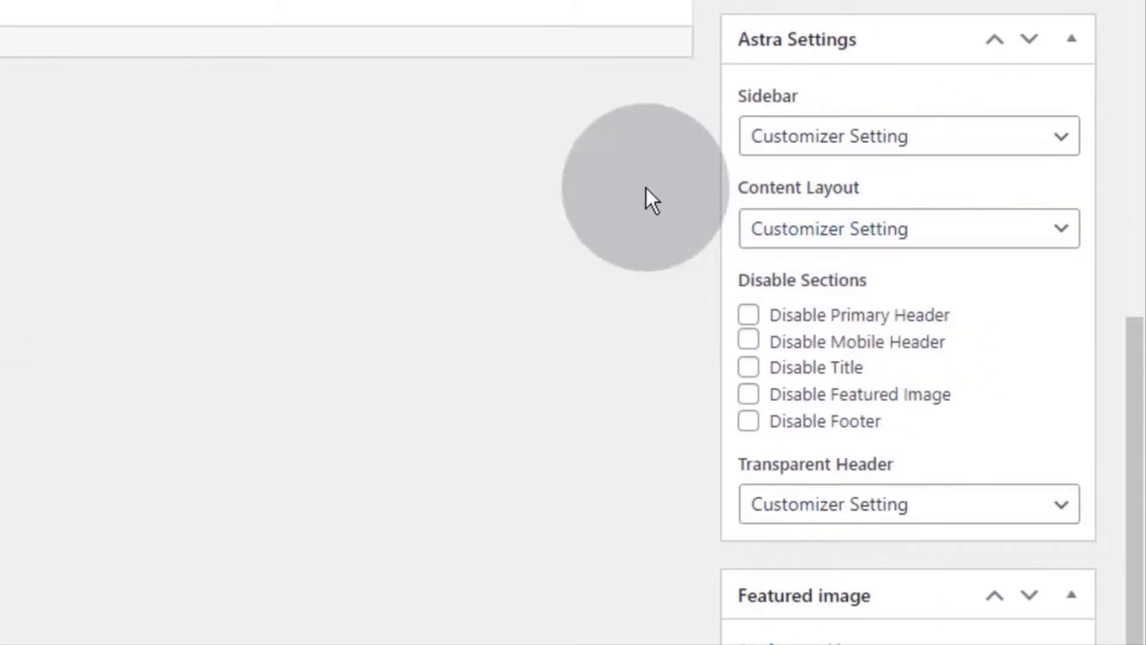
pyautogui.click(908, 136)
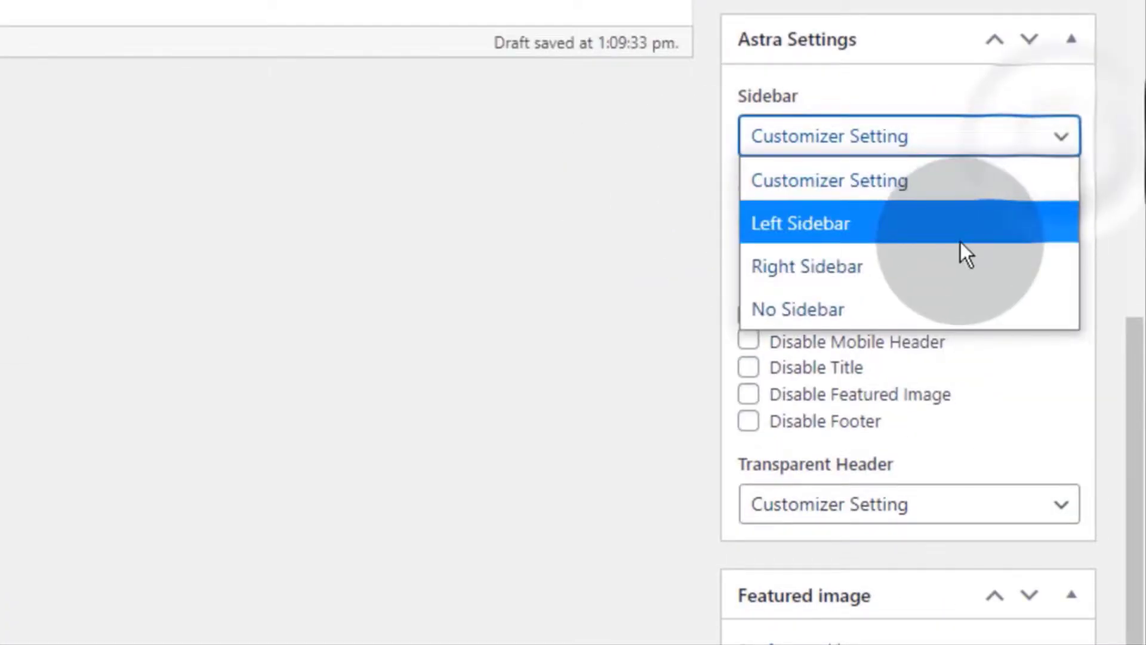
pyautogui.click(797, 308)
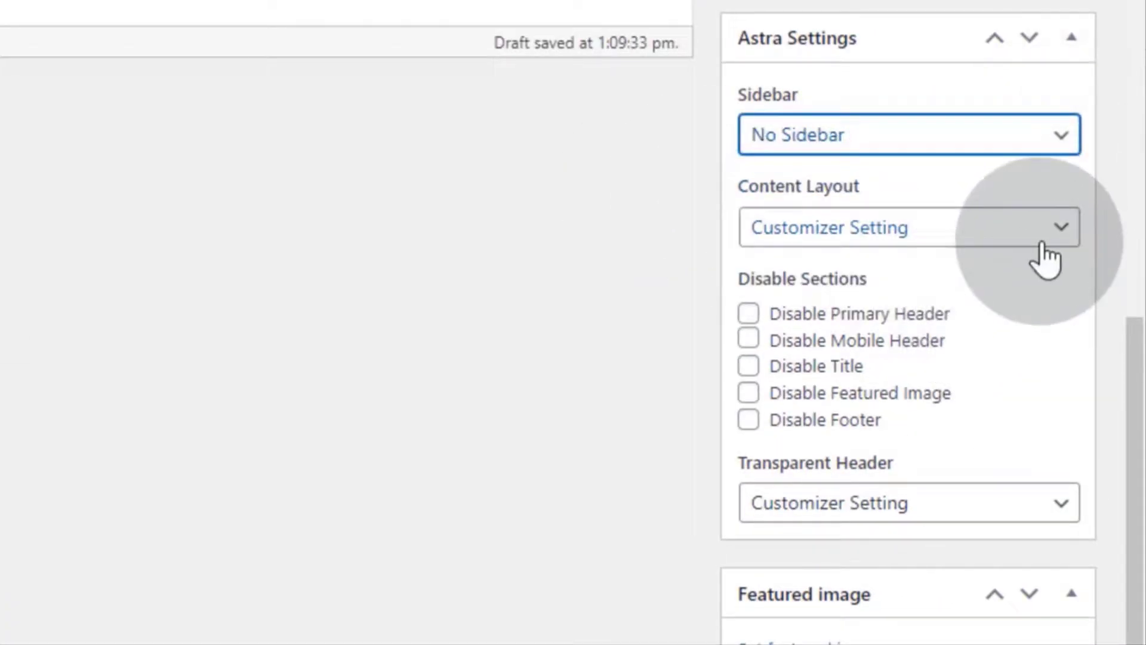
pyautogui.click(908, 227)
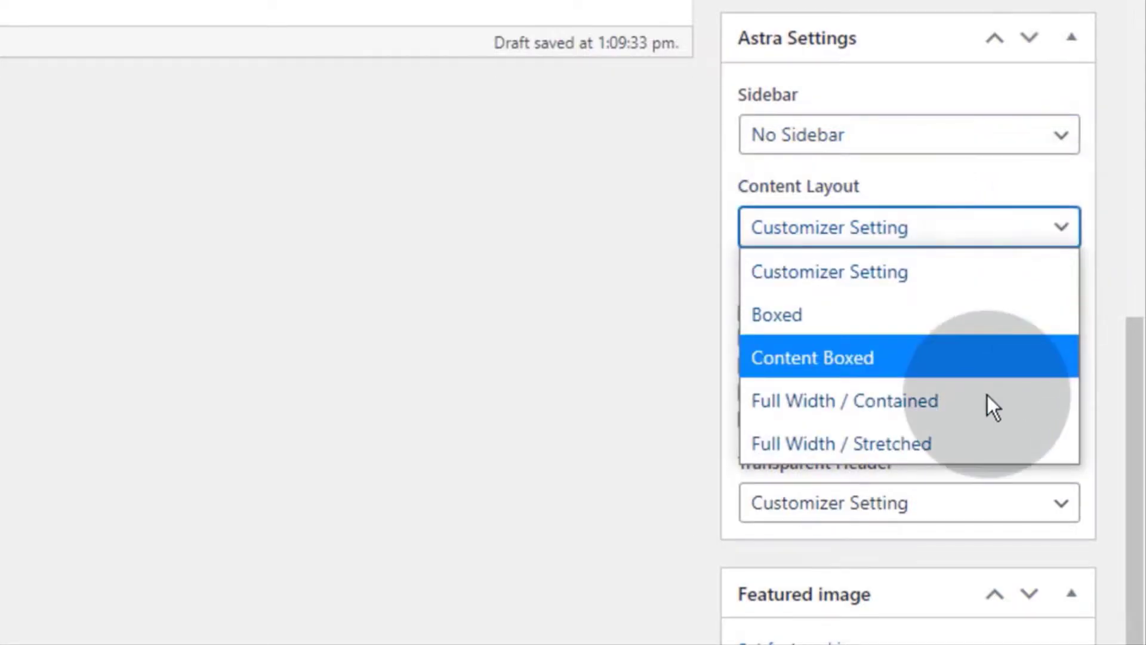
pyautogui.click(839, 443)
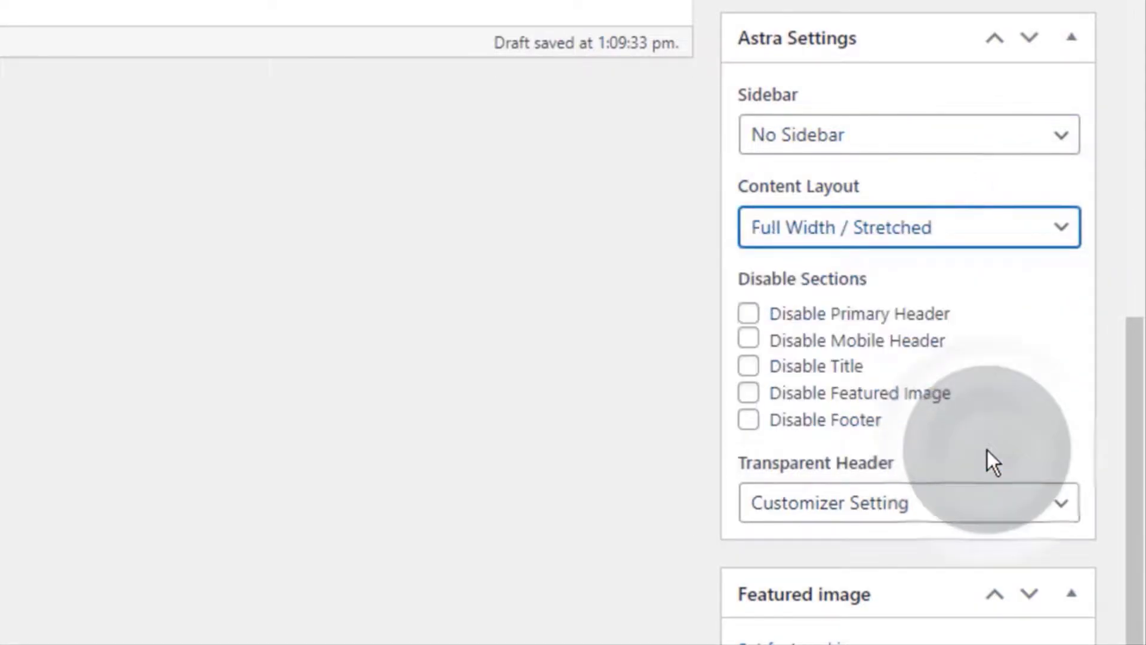
pyautogui.click(748, 365)
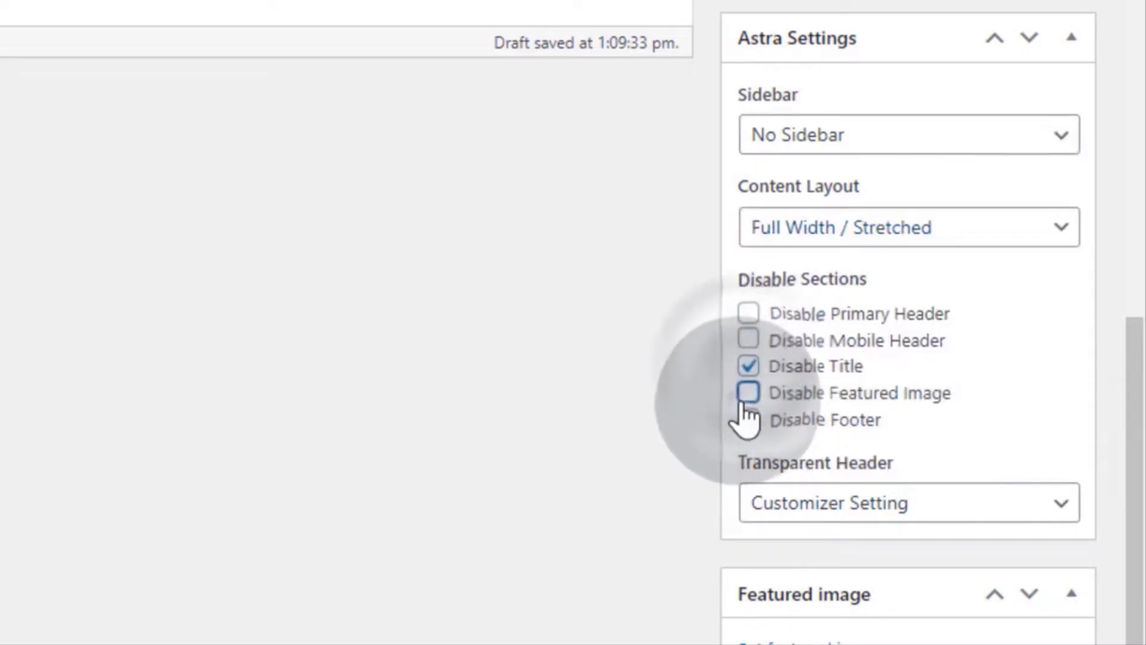
pyautogui.click(748, 392)
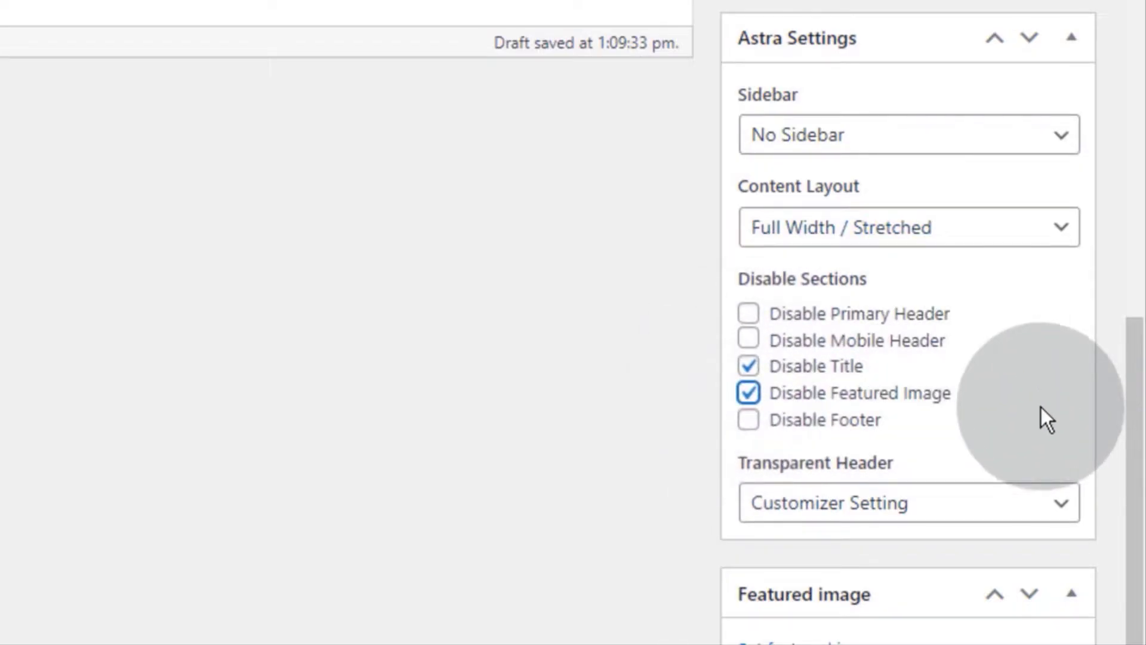
# - Publish the Services page
pyautogui.click(906, 502)
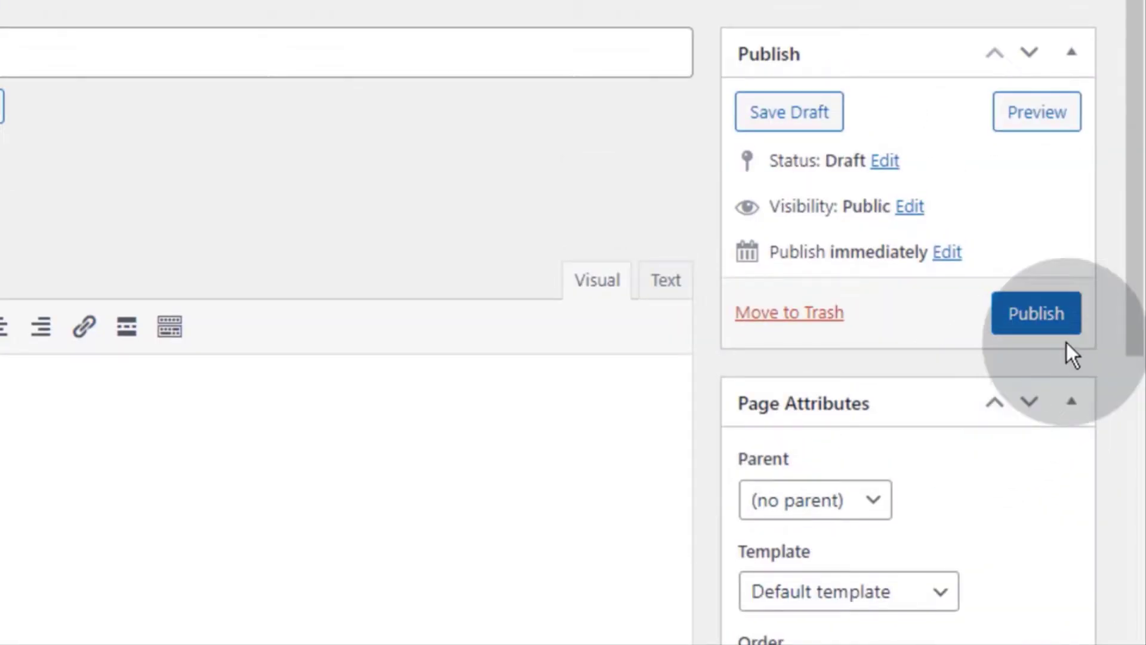
pyautogui.click(1034, 313)
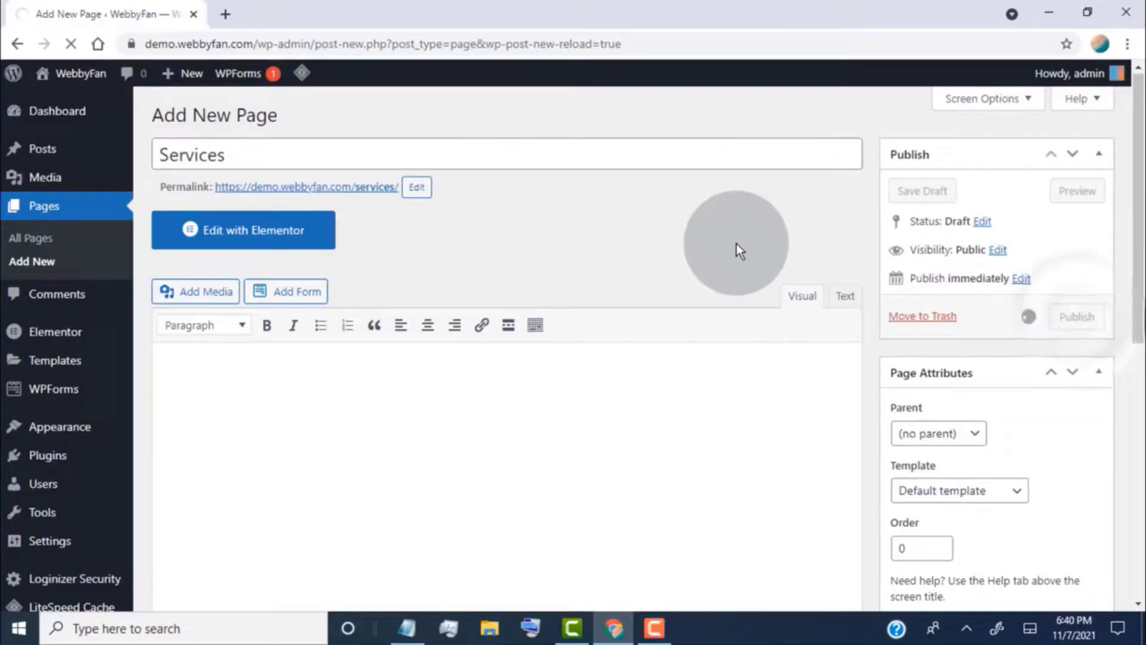
pyautogui.click(1075, 316)
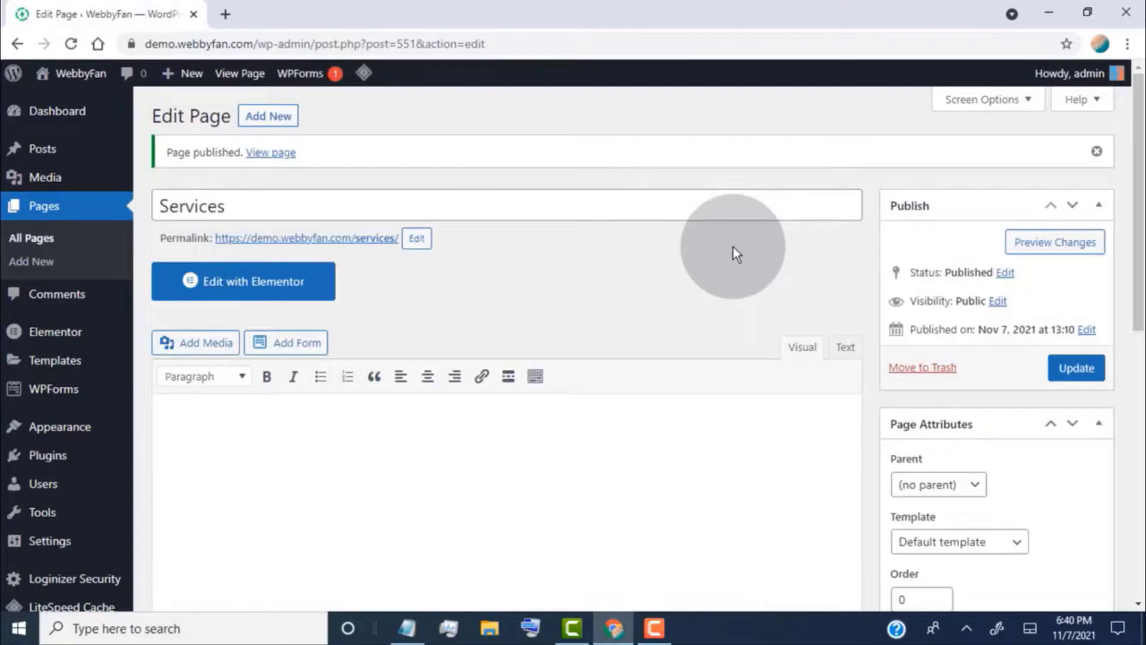
pyautogui.moveTo(305, 285)
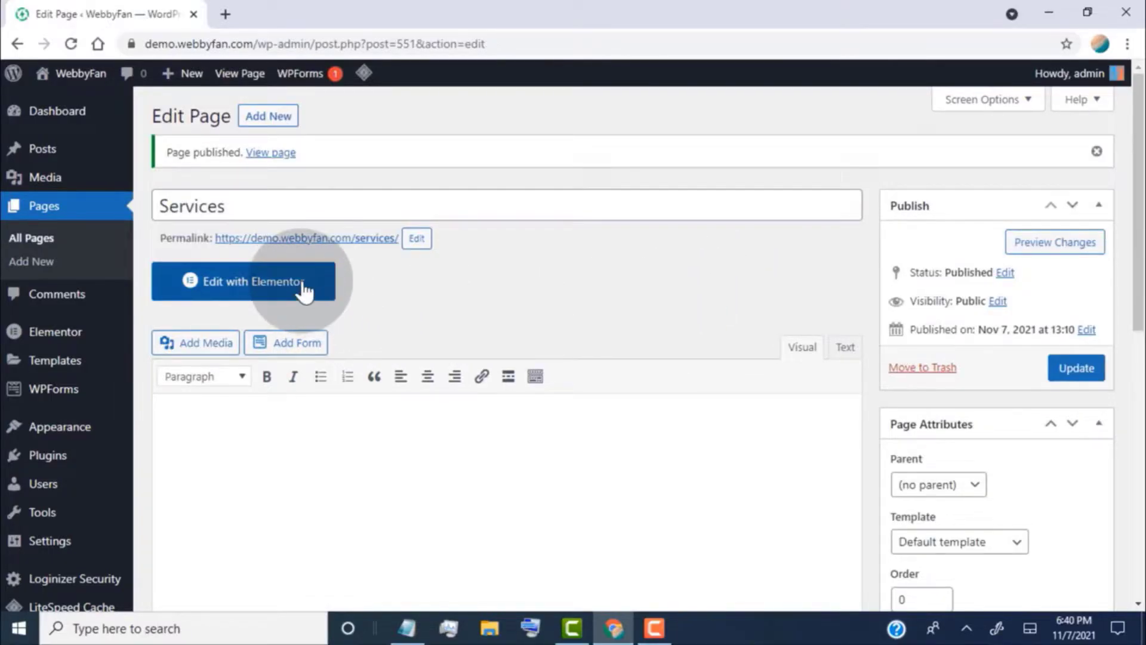
# - Import Elementor's Services template with its 'Services We Offer' hero, preview it, and open the Customizer
pyautogui.click(246, 281)
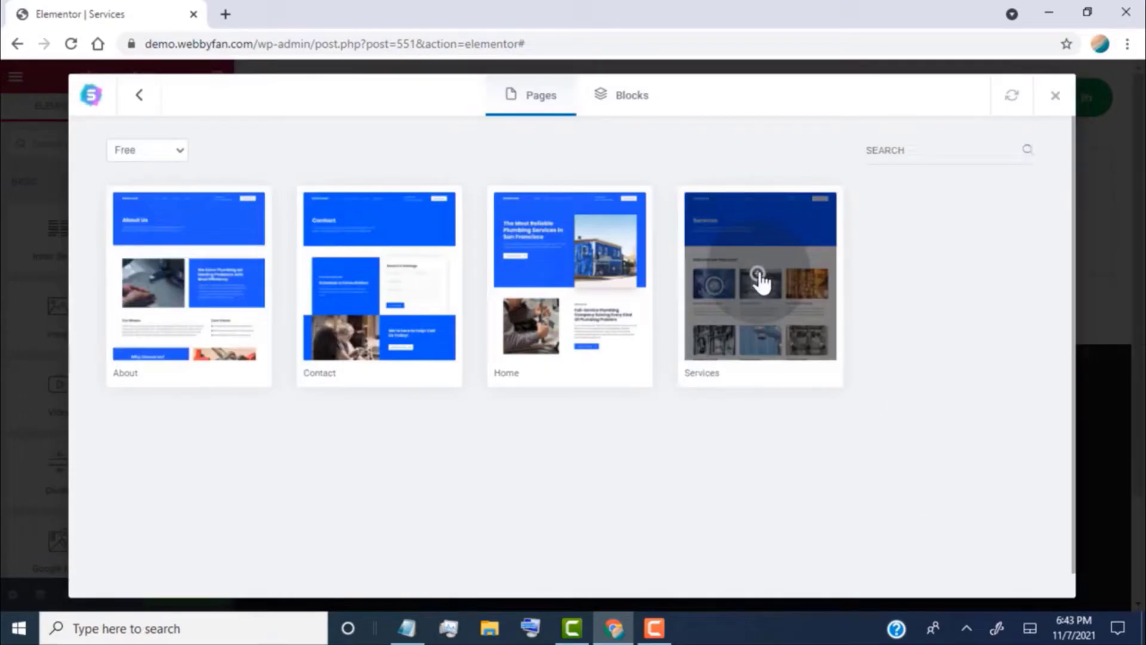
pyautogui.click(760, 281)
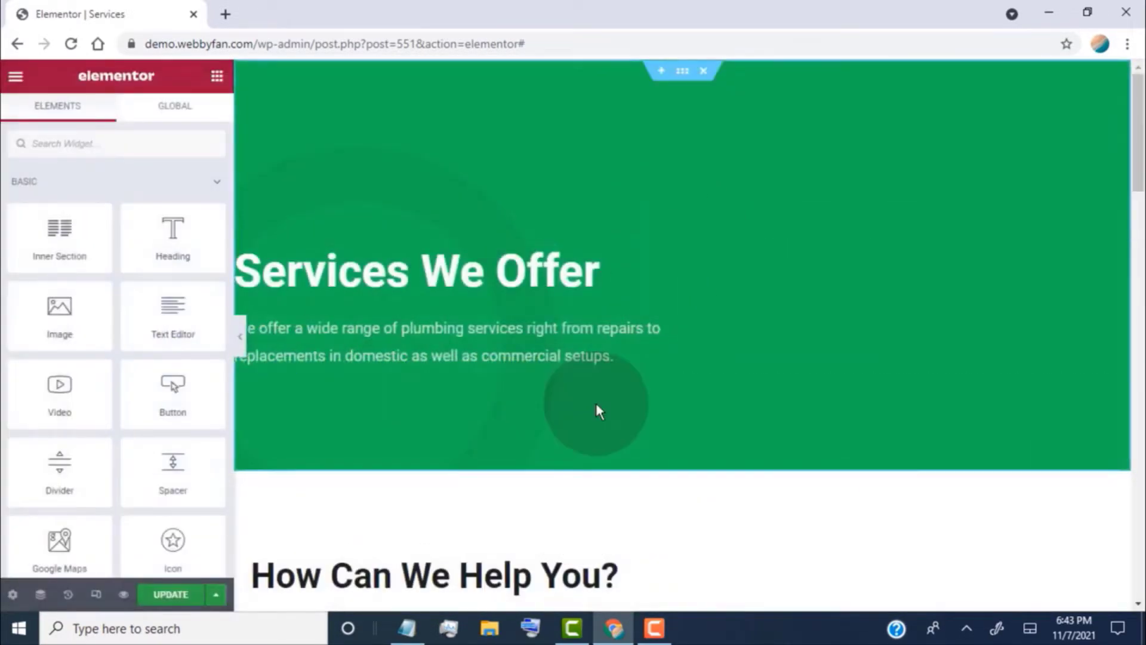
pyautogui.scroll(-3)
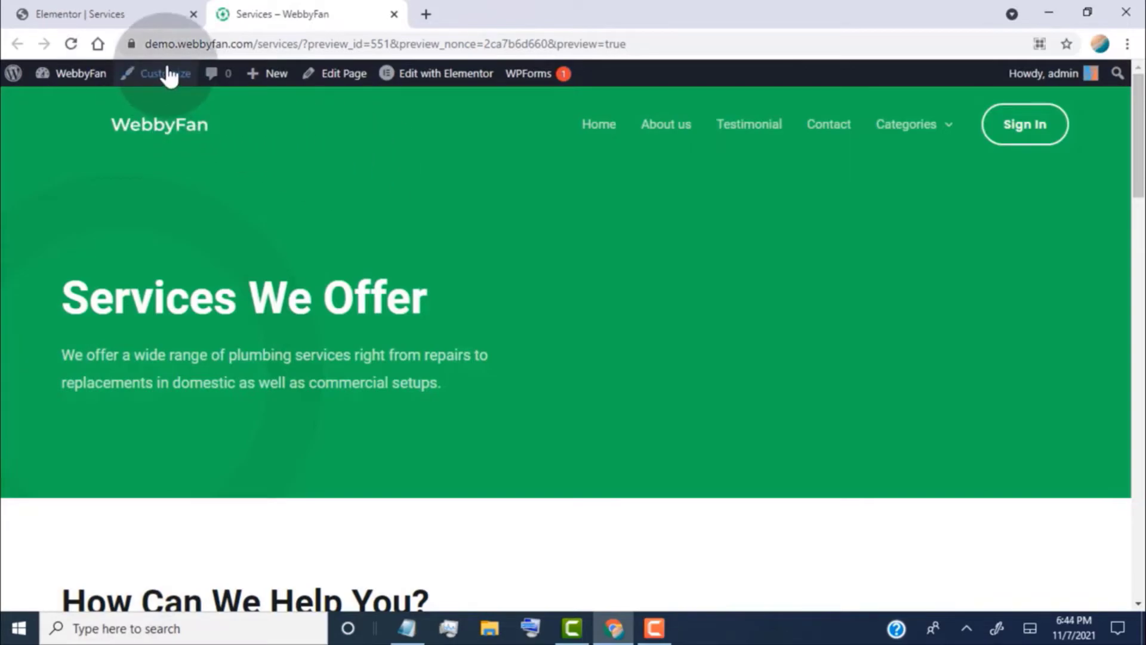
pyautogui.click(165, 72)
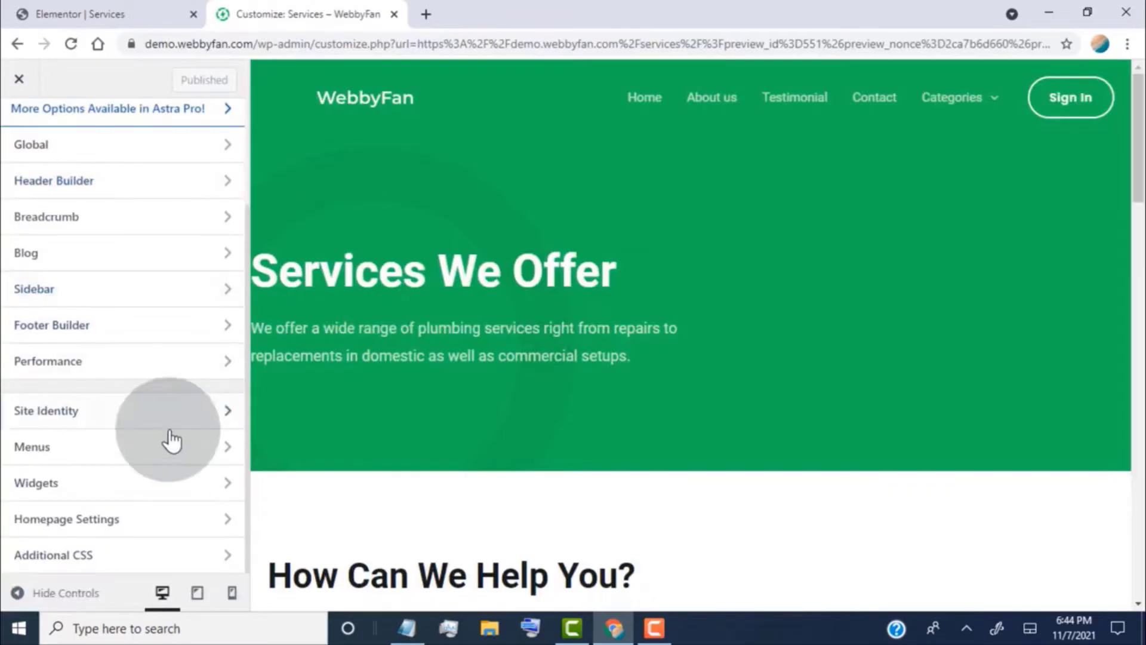
# - Open the Main menu in Menus and bring up the list of pages to add
pyautogui.click(32, 447)
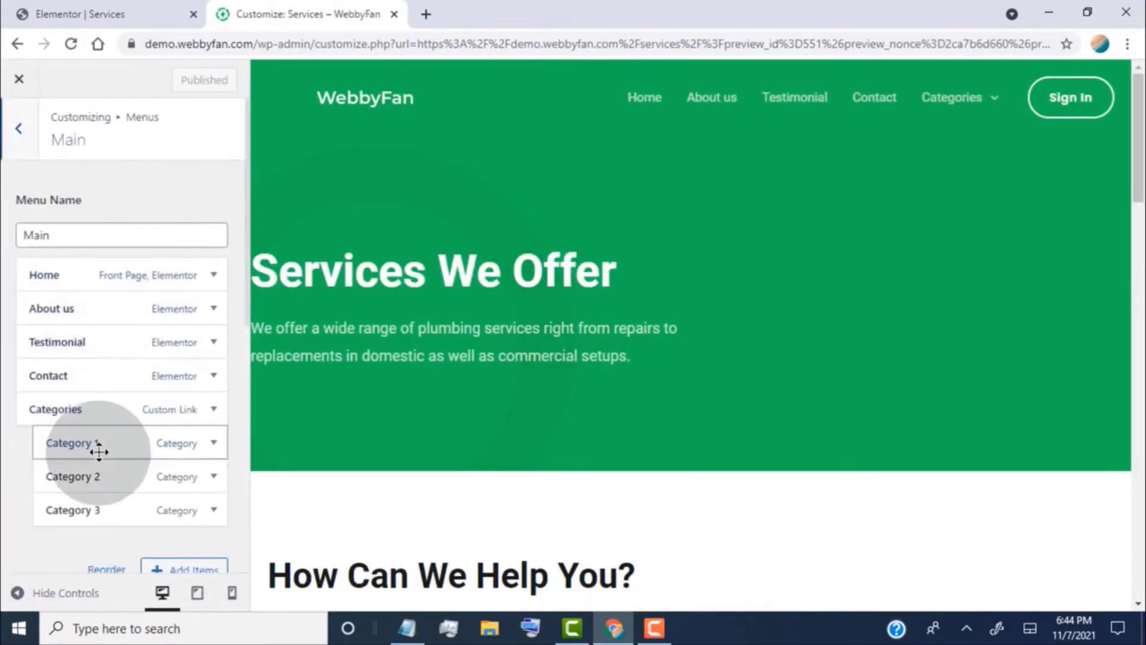
pyautogui.scroll(-3)
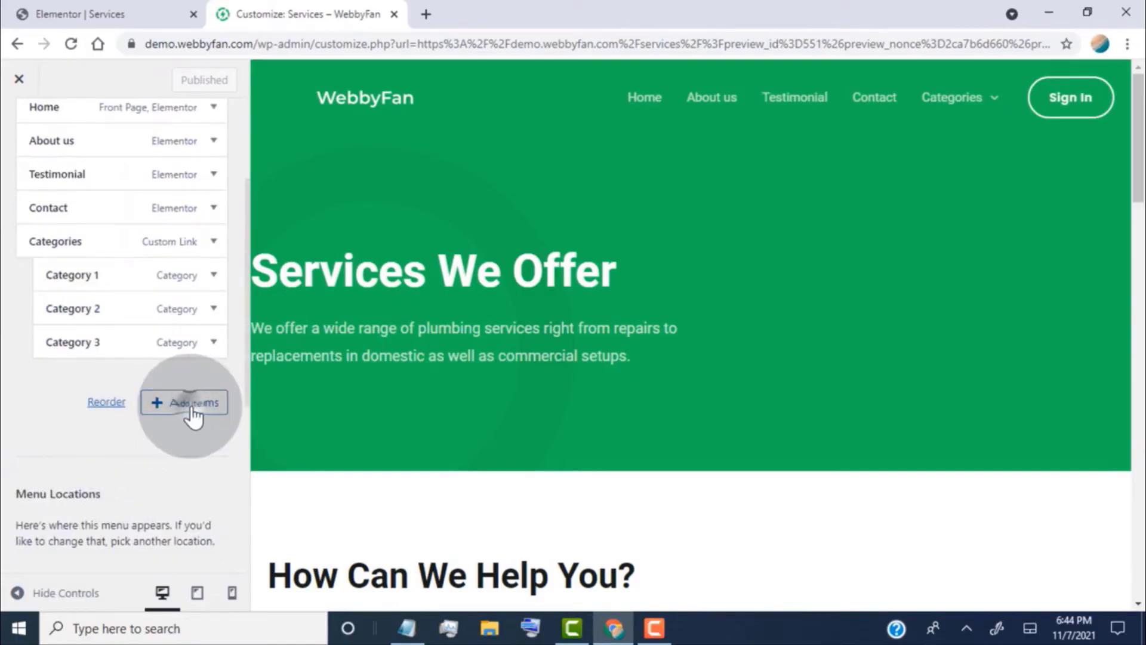
pyautogui.click(193, 402)
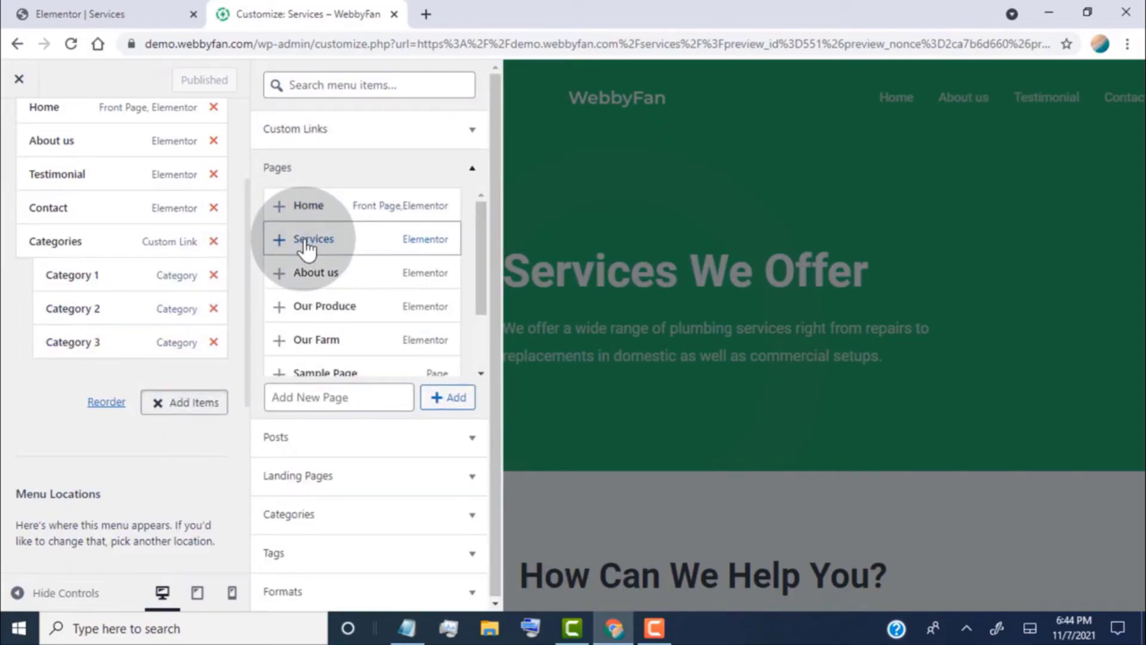
# - Add Services to the Main menu between About us and Testimonial, and publish
pyautogui.click(306, 238)
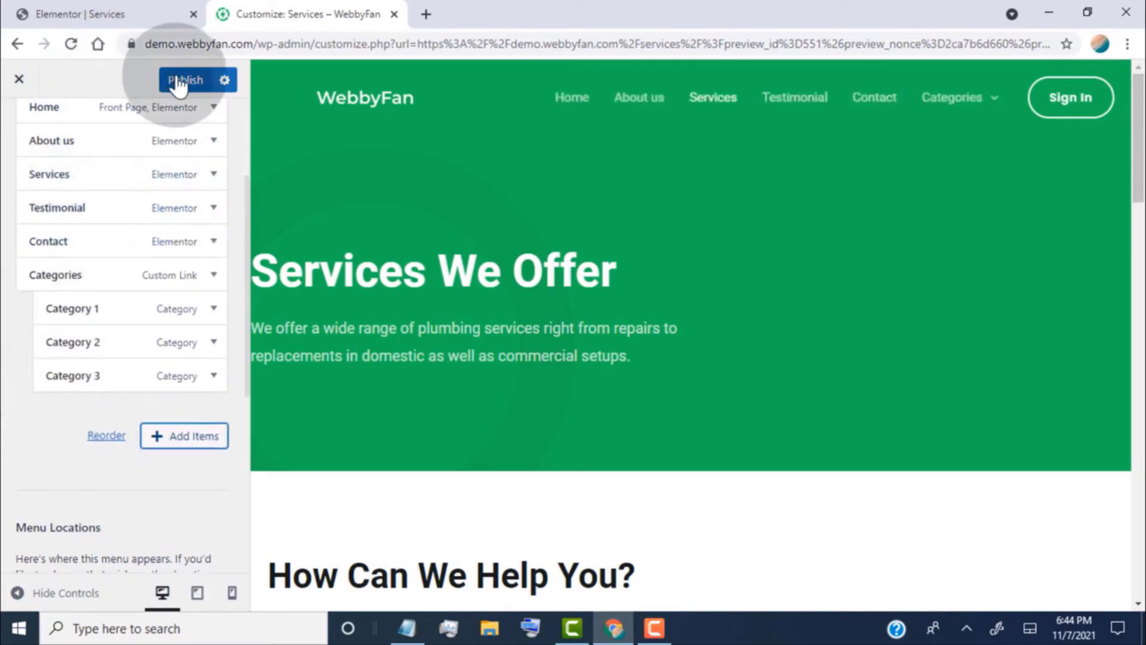
pyautogui.click(185, 80)
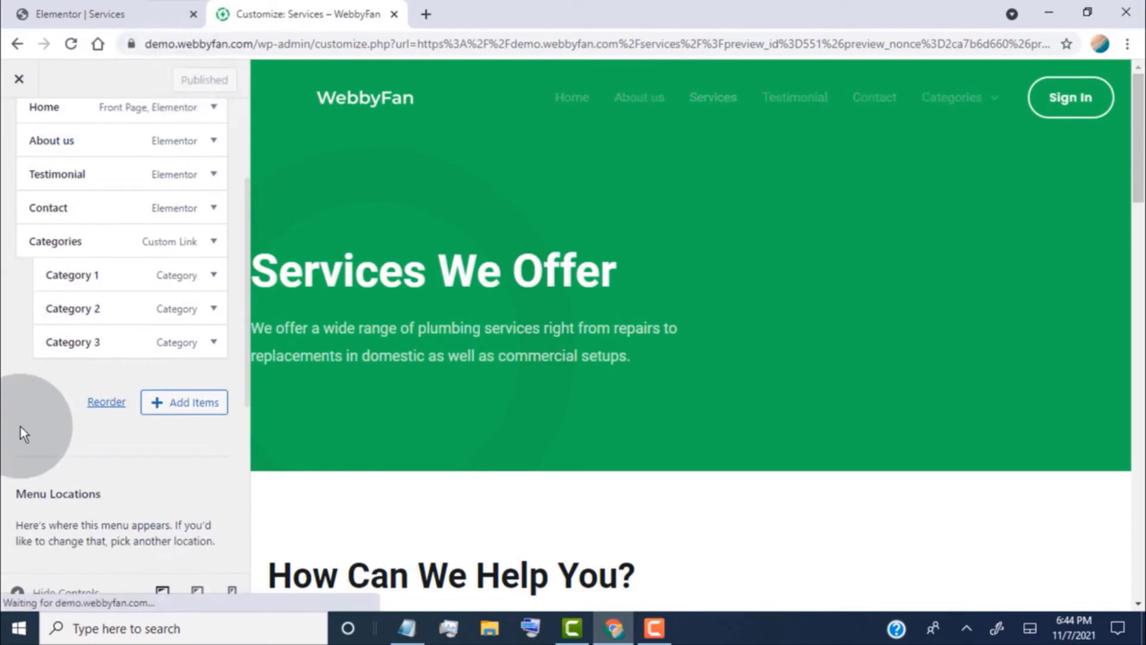